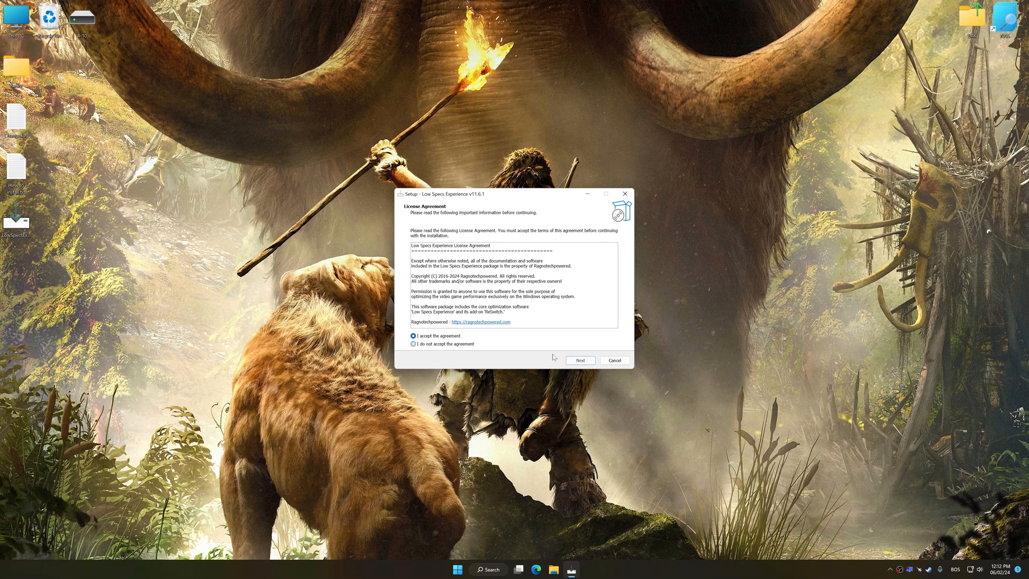
Step: Accept the license page and finish Setup, leaving optimizer and ResSwitch desktop shortcuts
{"action": "left_click", "coordinate": [581, 360]}
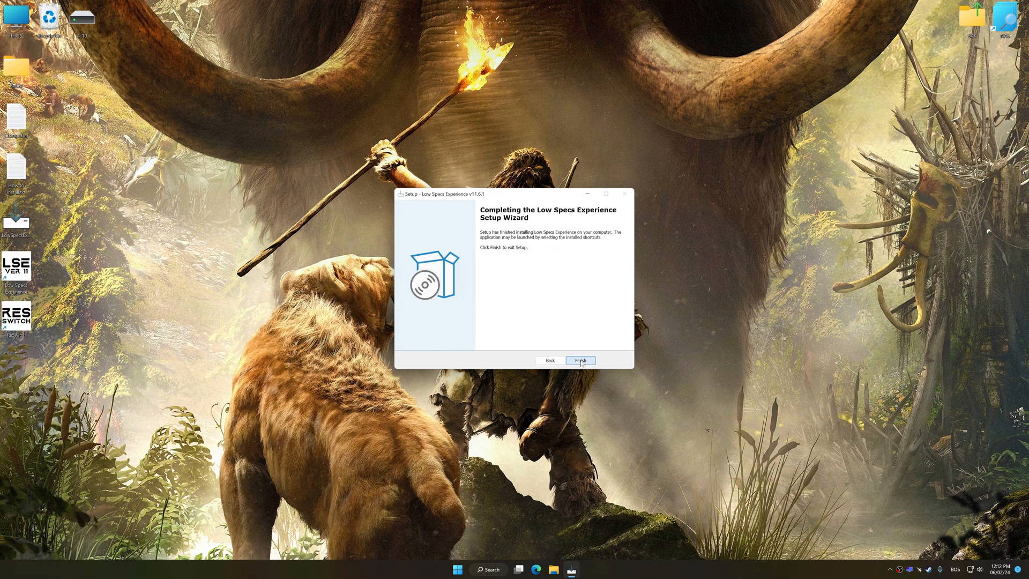
{"action": "left_click", "coordinate": [581, 360]}
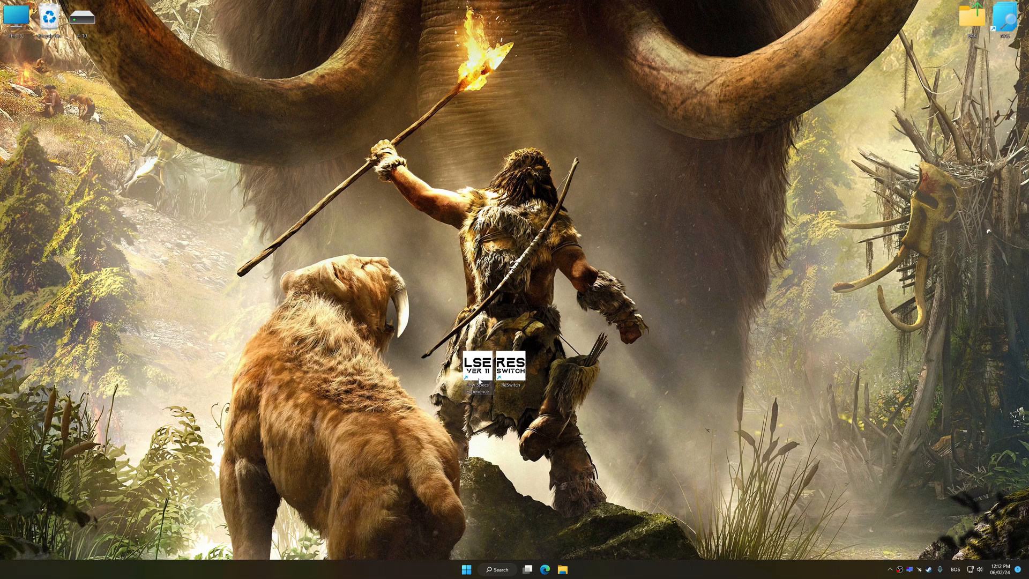
Step: Launch Low Specs Experience and load the Far Cry Primal (Steam) optimization package
{"action": "double_click", "coordinate": [473, 370]}
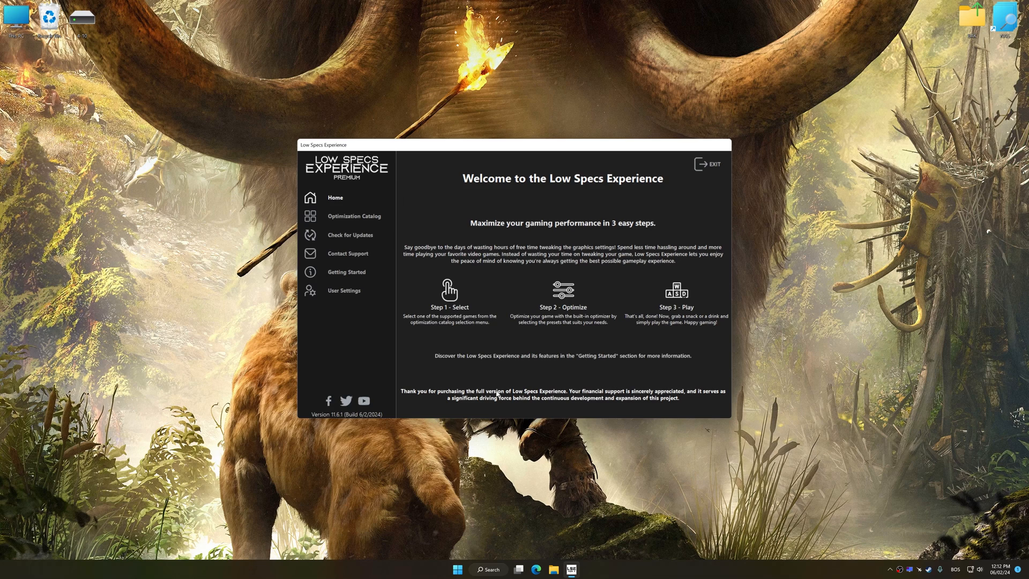
{"action": "left_click", "coordinate": [354, 216]}
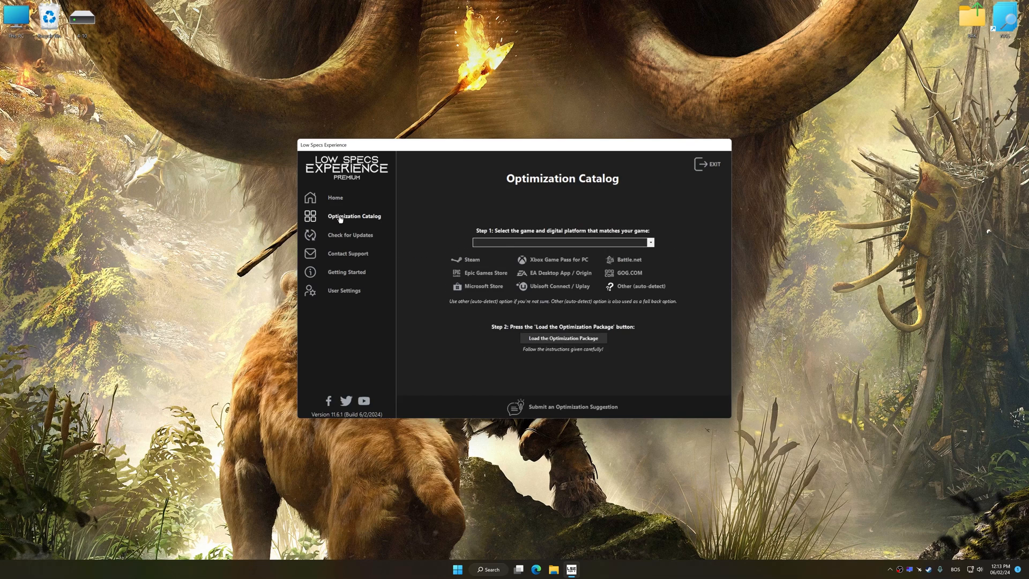
{"action": "mouse_move", "coordinate": [528, 245]}
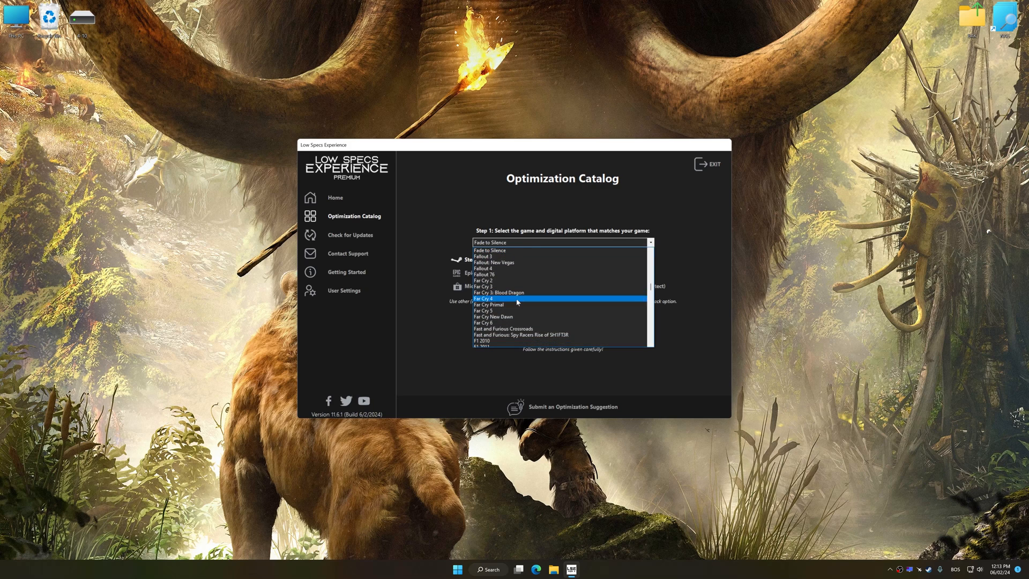
{"action": "left_click", "coordinate": [490, 304]}
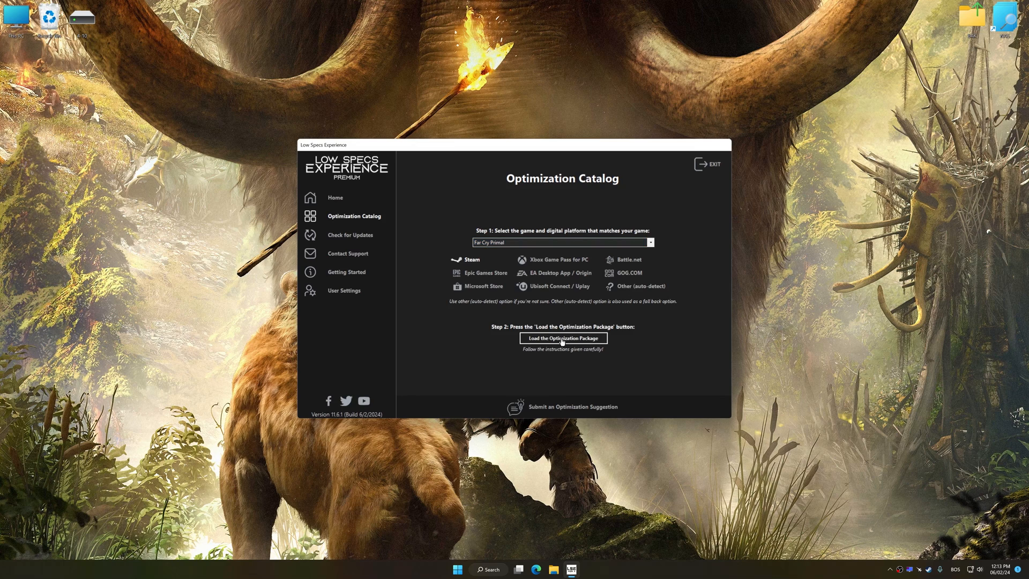
{"action": "left_click", "coordinate": [563, 339]}
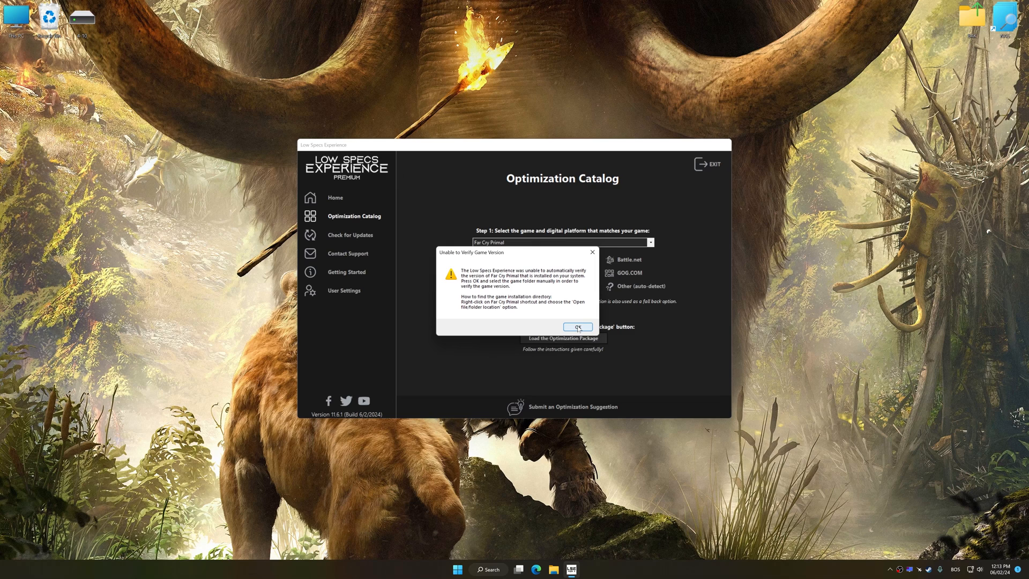
Step: Dismiss the version warning, select the Far Cry Primal folder, and confirm supported version
{"action": "left_click", "coordinate": [578, 327]}
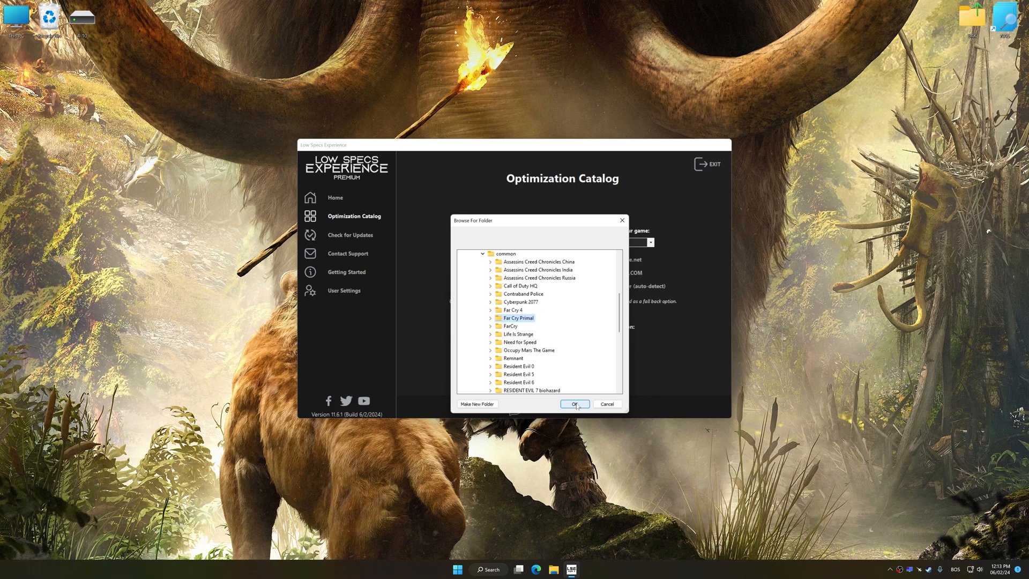
{"action": "left_click", "coordinate": [574, 405]}
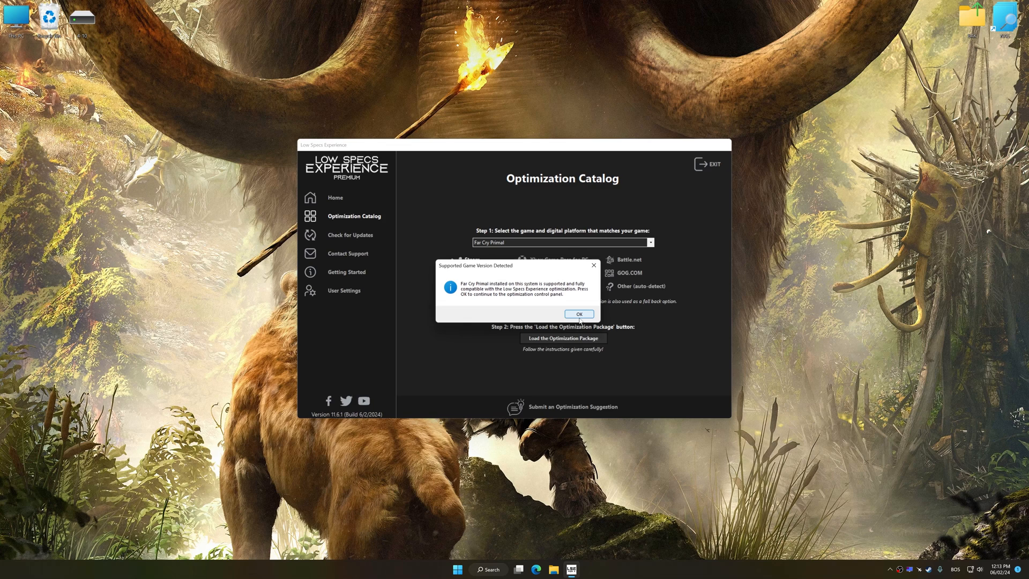
{"action": "left_click", "coordinate": [579, 313]}
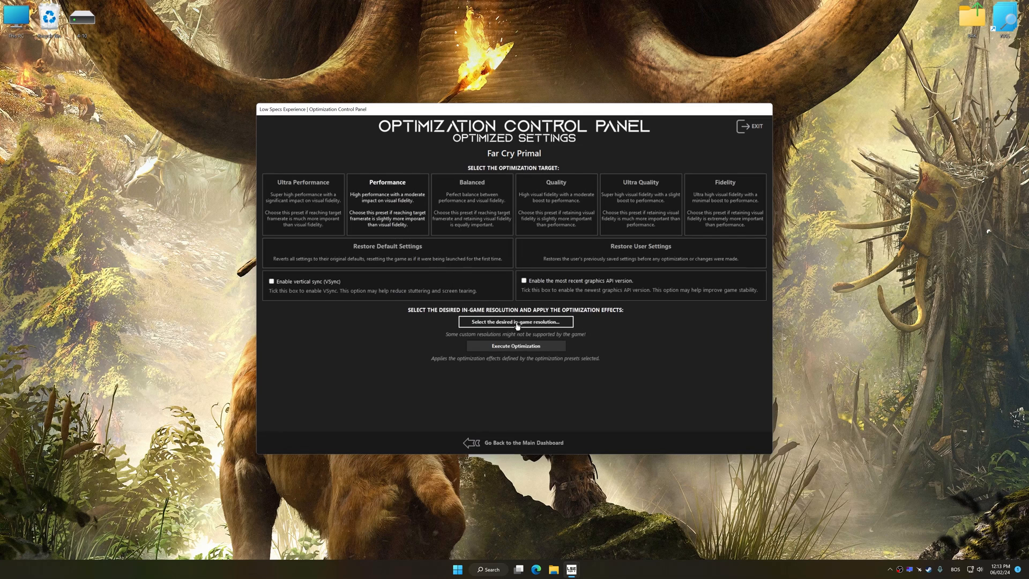
Step: Set 3840 x 2160 resolution, execute the Performance optimization, and dismiss the notice
{"action": "left_click", "coordinate": [516, 321]}
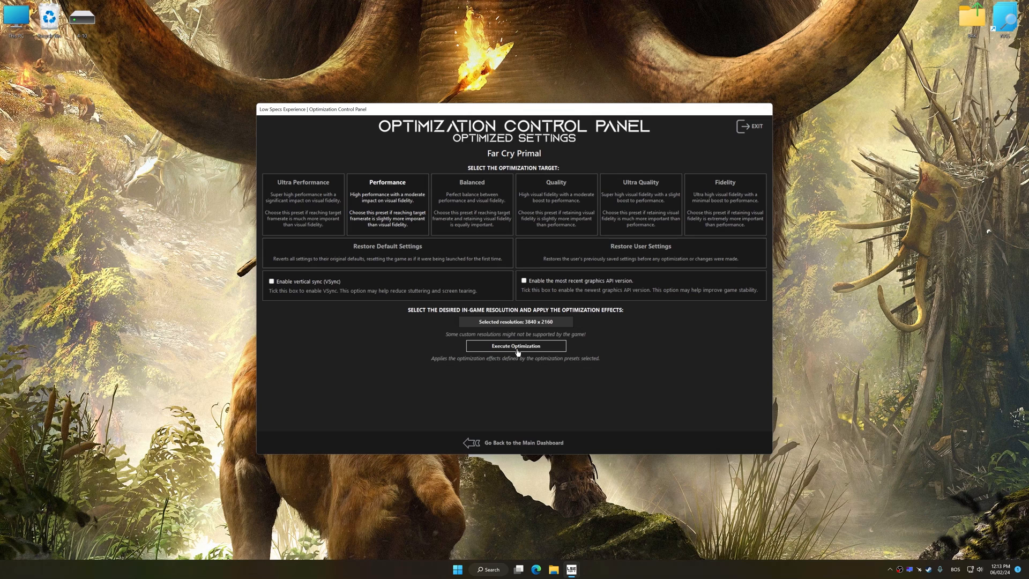
{"action": "left_click", "coordinate": [517, 345]}
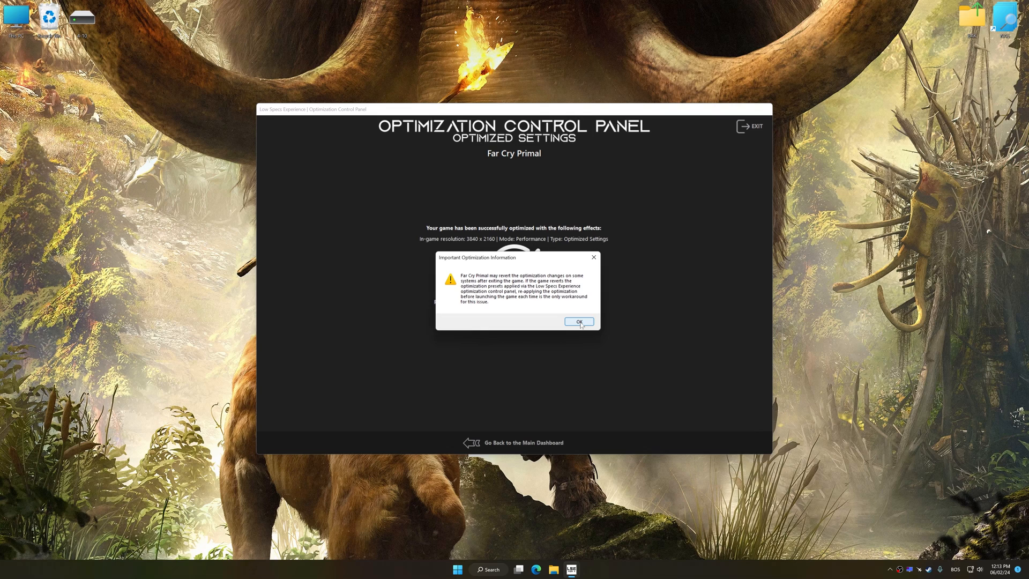
{"action": "left_click", "coordinate": [579, 322]}
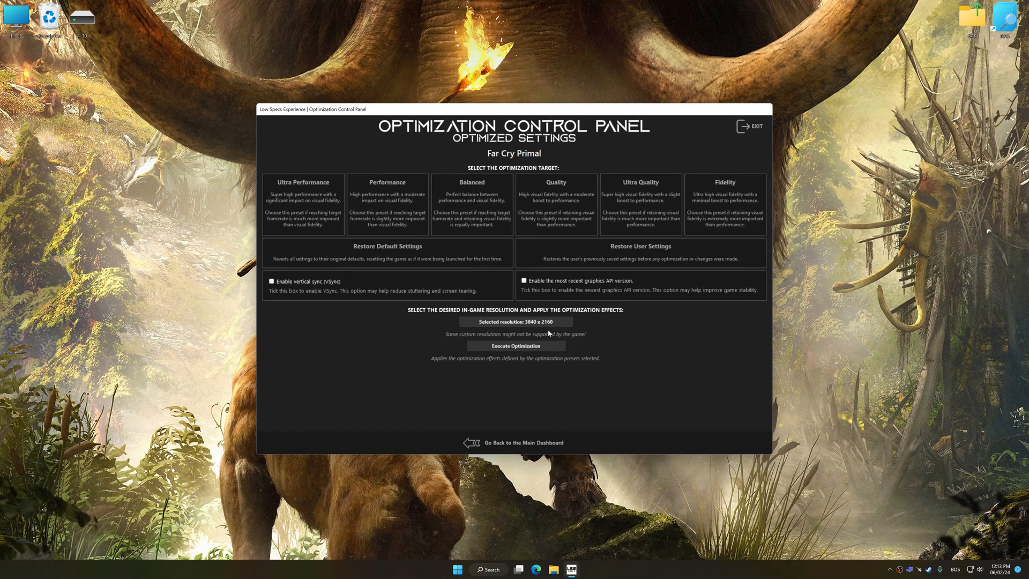
Step: Restore Far Cry Primal's backed-up user settings and confirm with Yes
{"action": "left_click", "coordinate": [641, 252]}
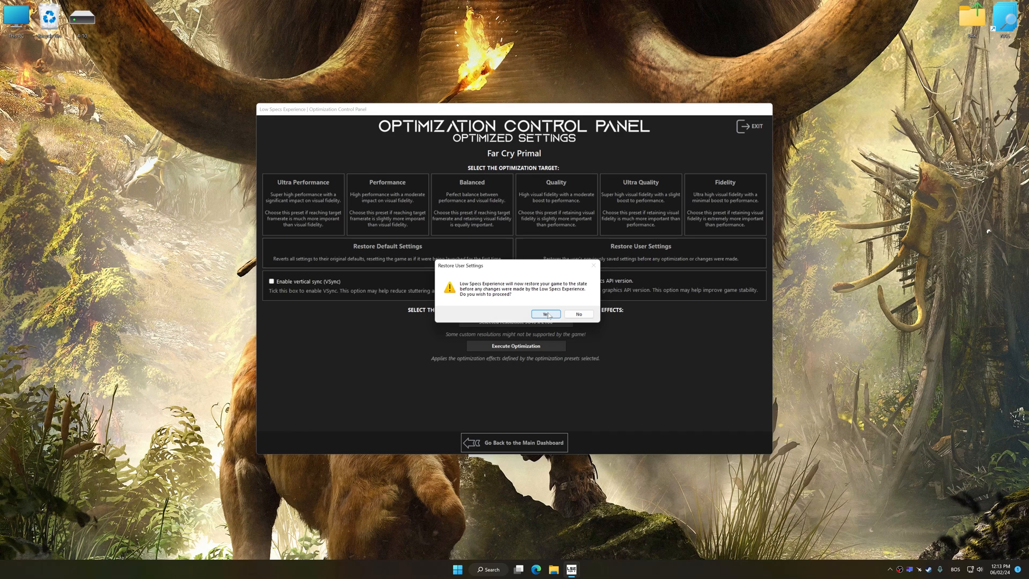
{"action": "left_click", "coordinate": [545, 314]}
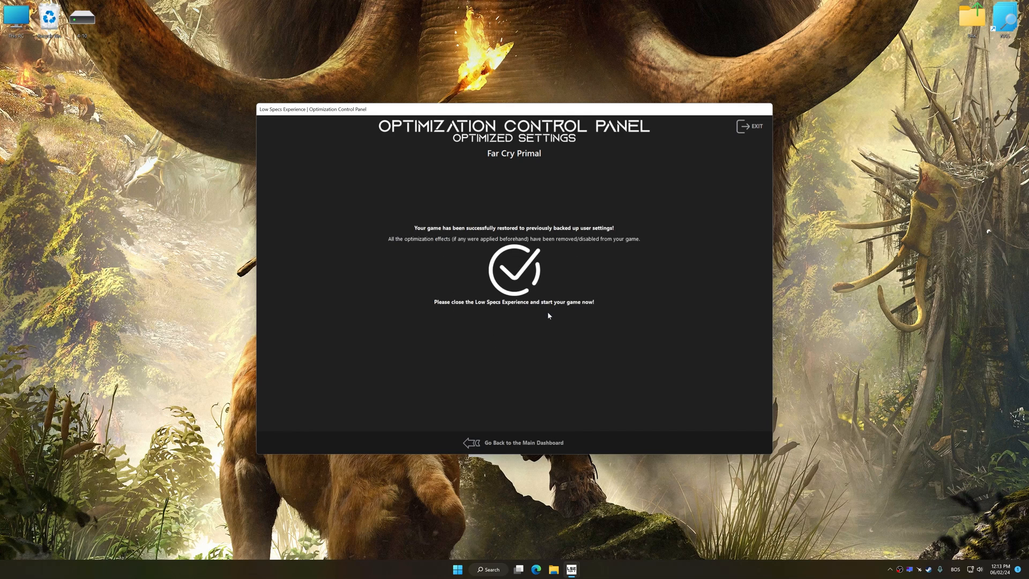